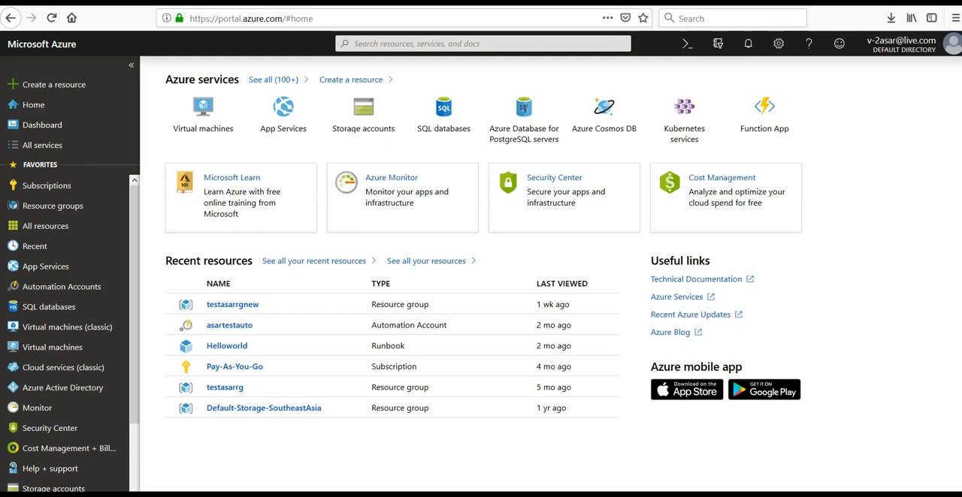
mouse_move(54, 84)
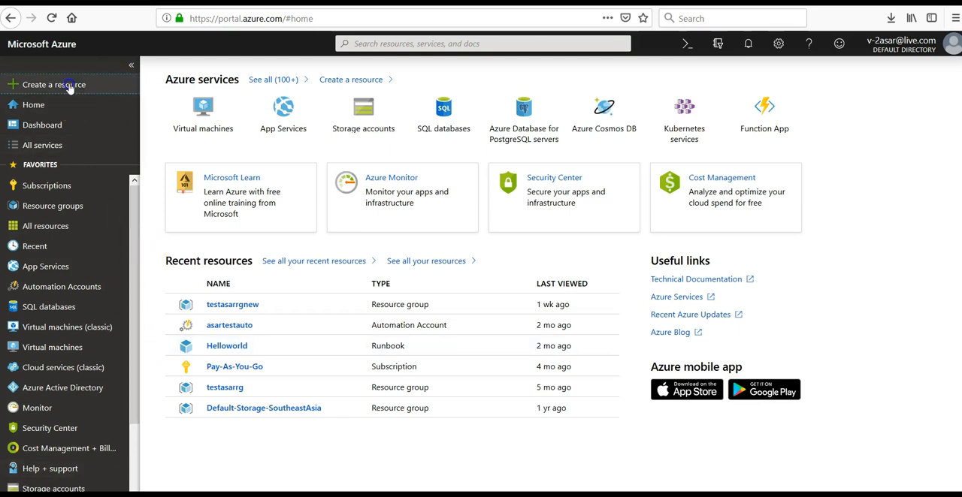
Step: Start creating a new resource and pick the Web category in the Marketplace
click(54, 84)
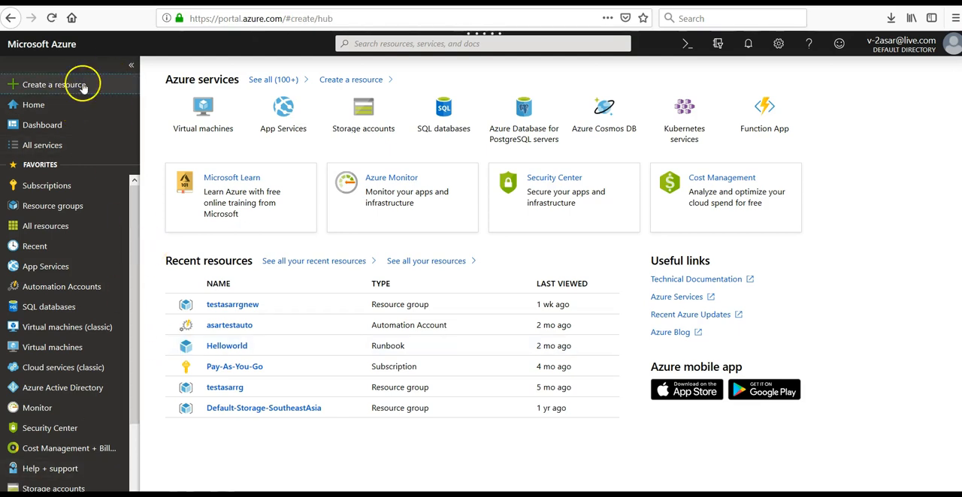
click(48, 84)
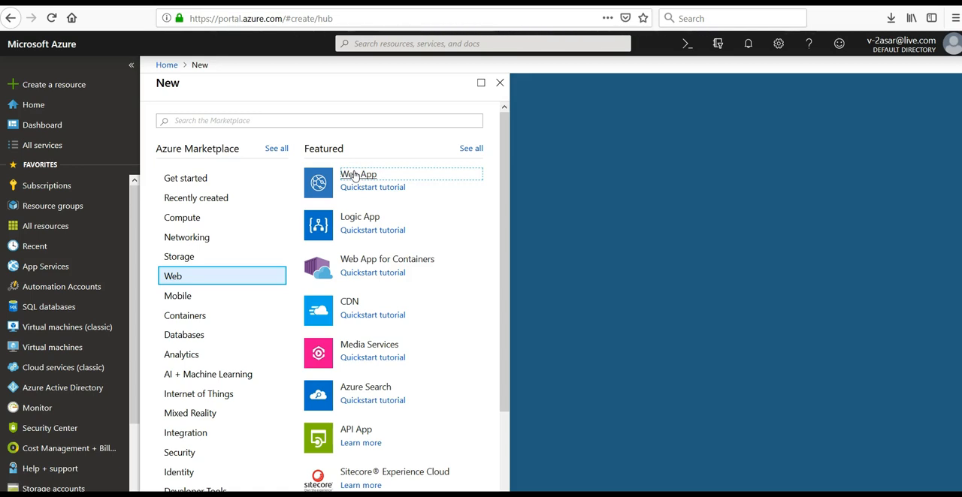
Step: Begin a new Web App and create resource group 'testwebapprg' for it
click(357, 174)
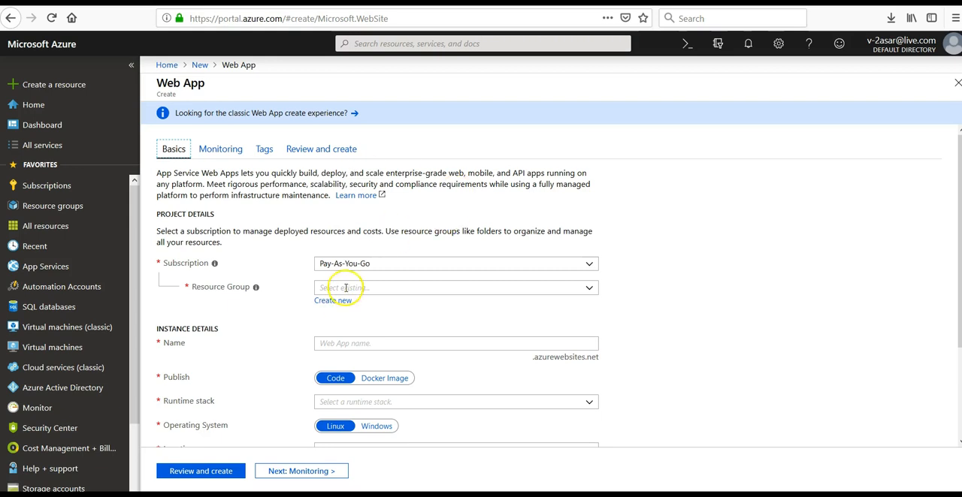
click(332, 301)
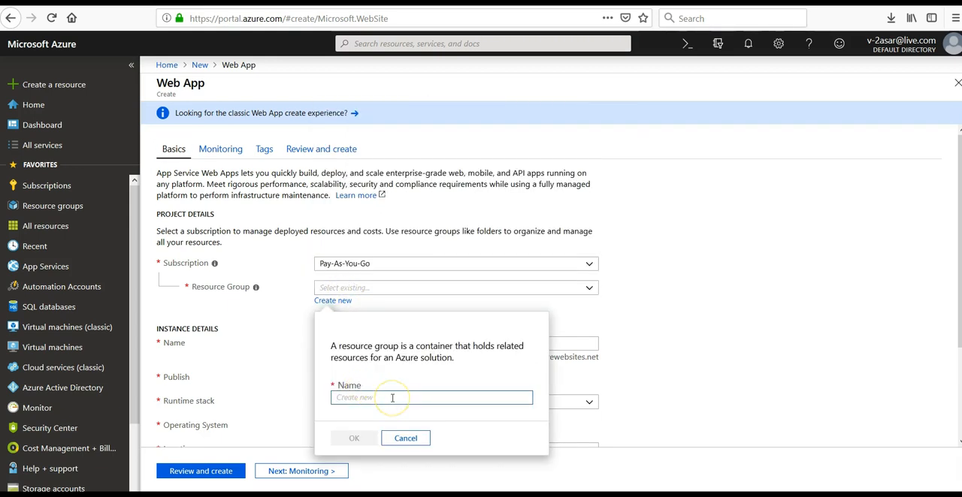
text(testwebapprg)
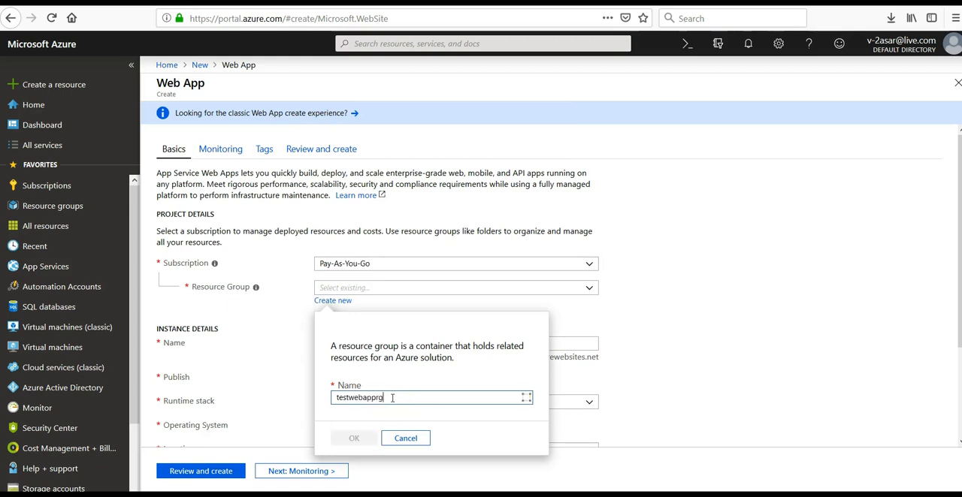
click(354, 439)
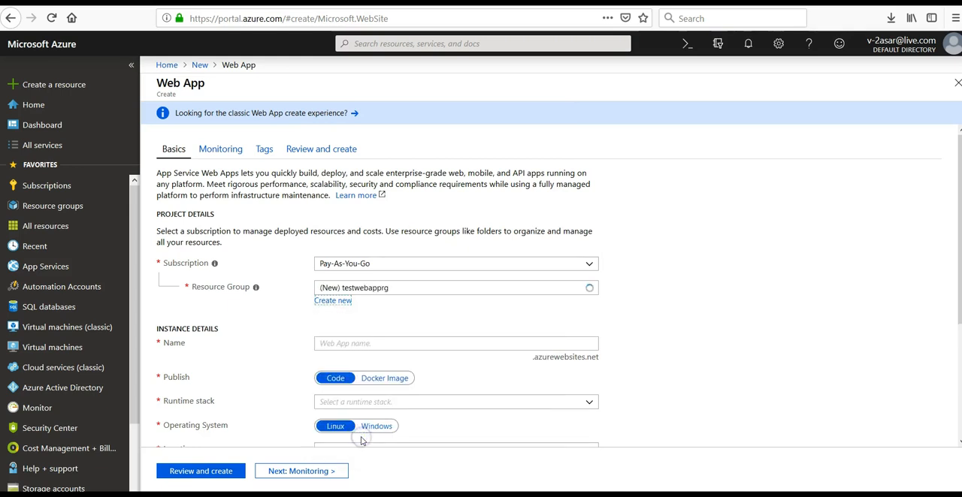
Step: Name the web app 'testwebappasar'
text(test)
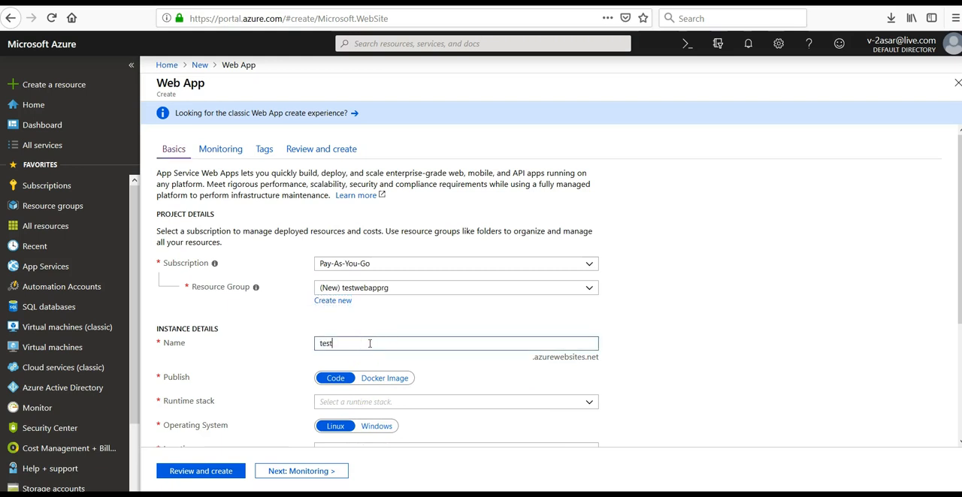
text(webapp)
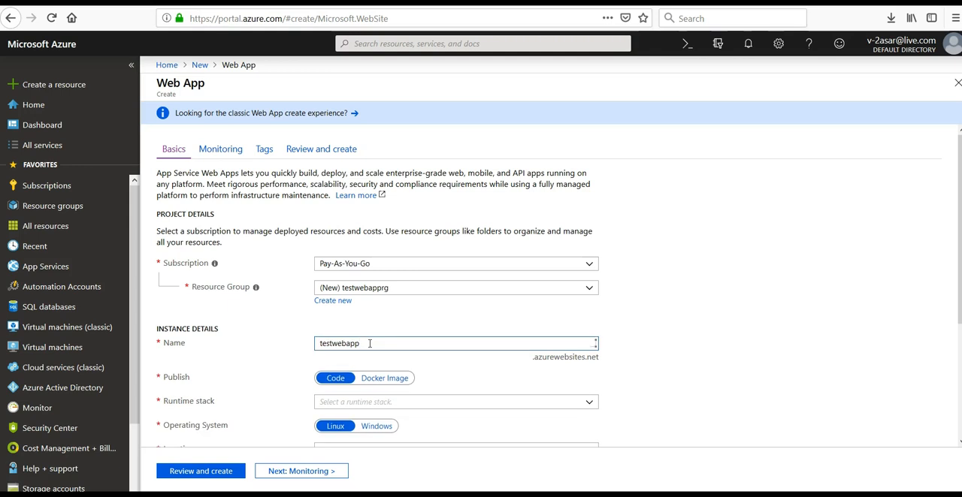
text(asar)
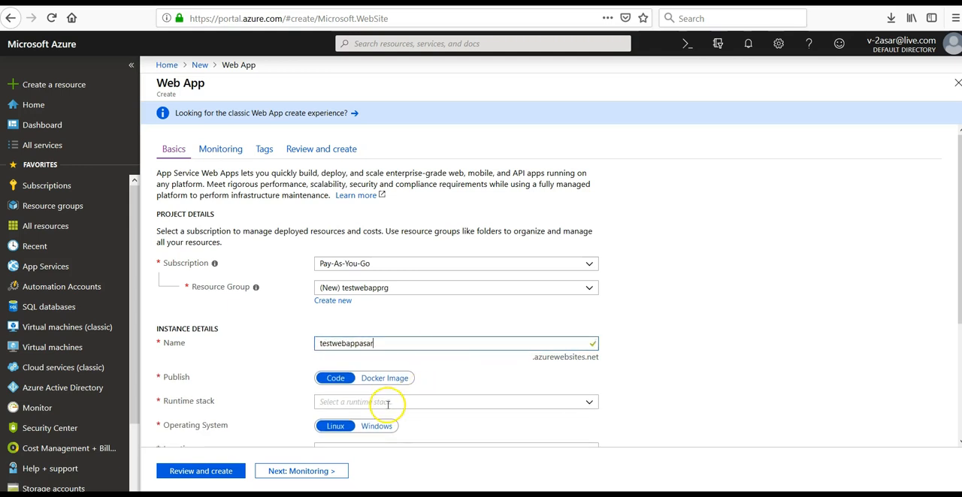
Step: Publish as Code on Linux and choose the Python 3.7 runtime stack
click(384, 377)
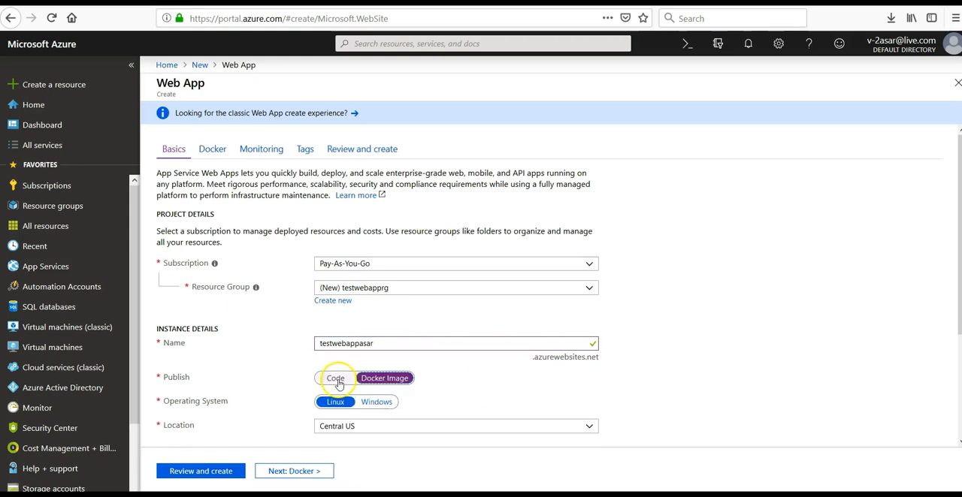
click(335, 377)
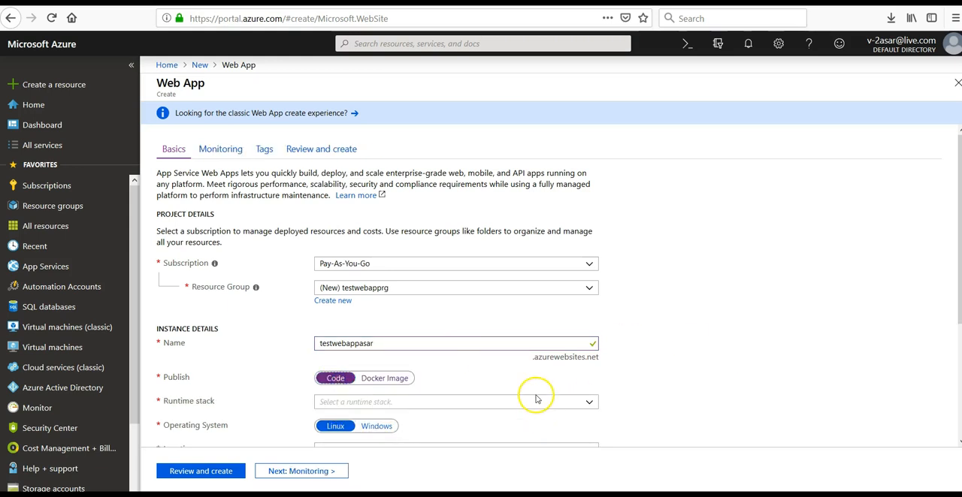
click(453, 401)
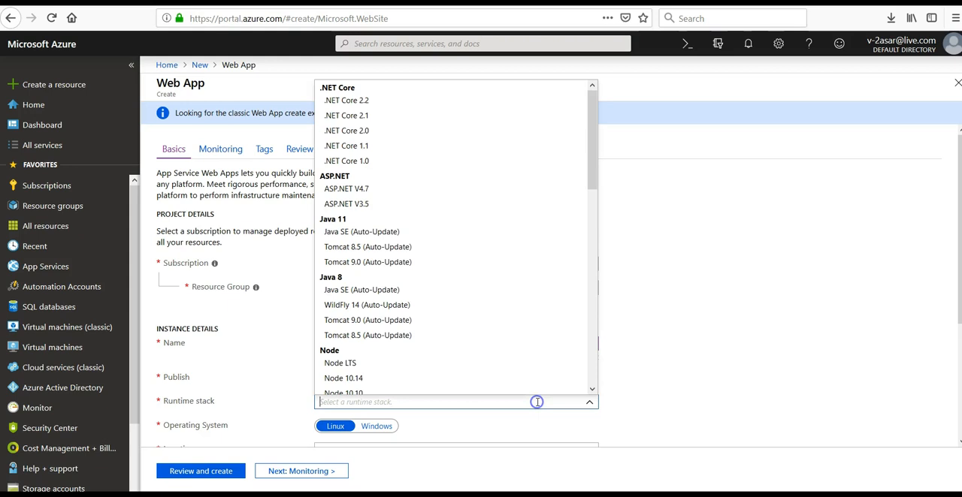
mouse_move(379, 185)
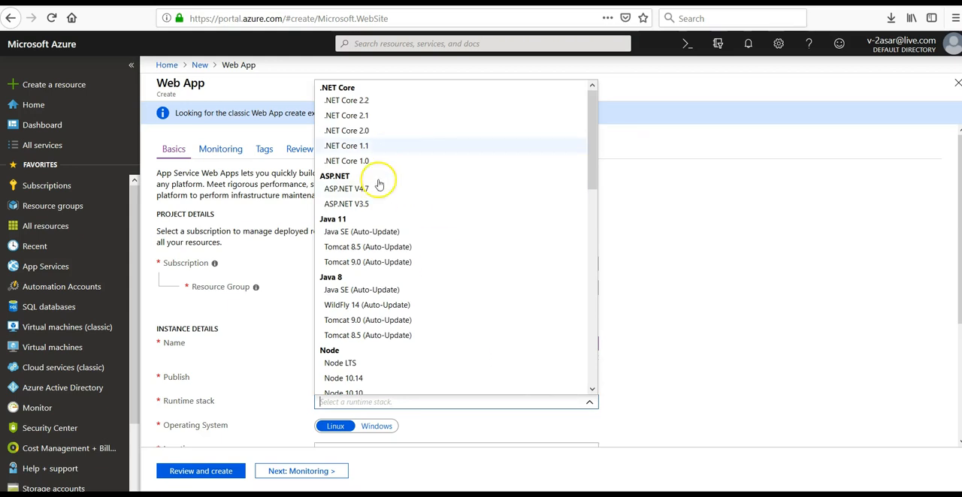
mouse_move(346, 99)
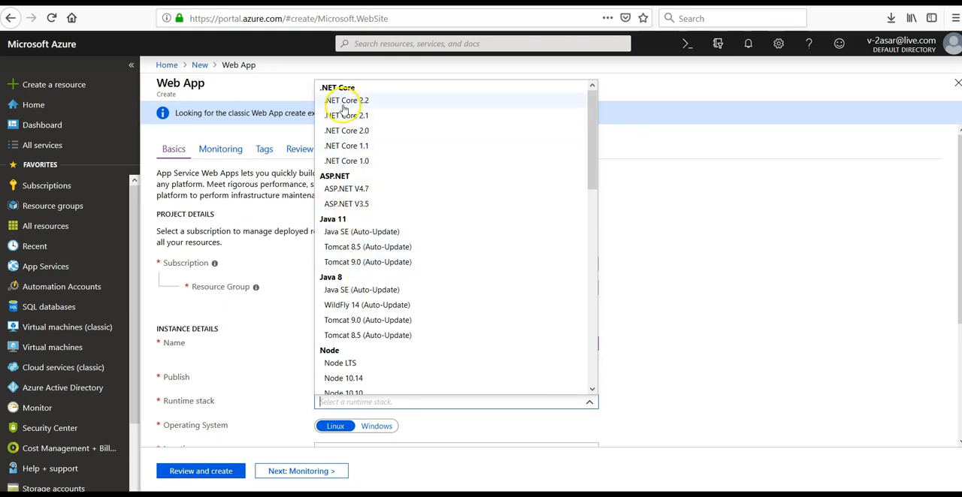
scroll(down, 3)
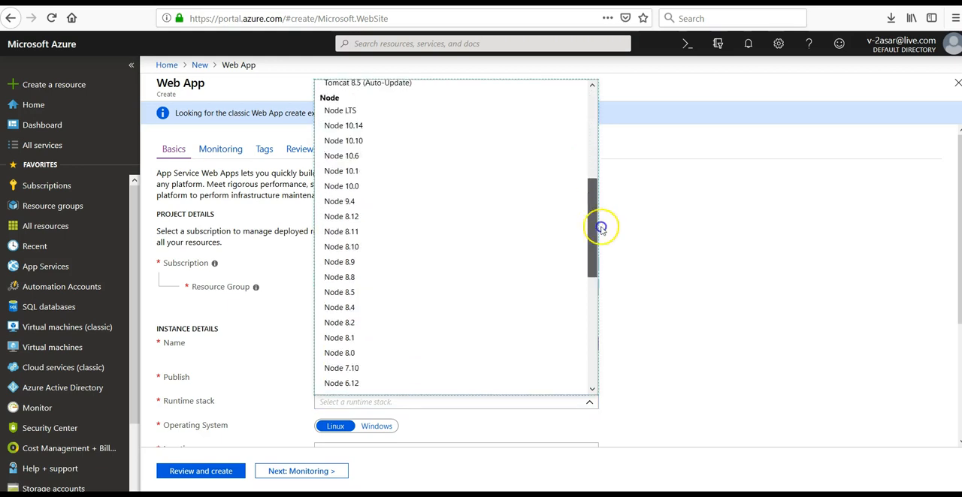
scroll(up, 3)
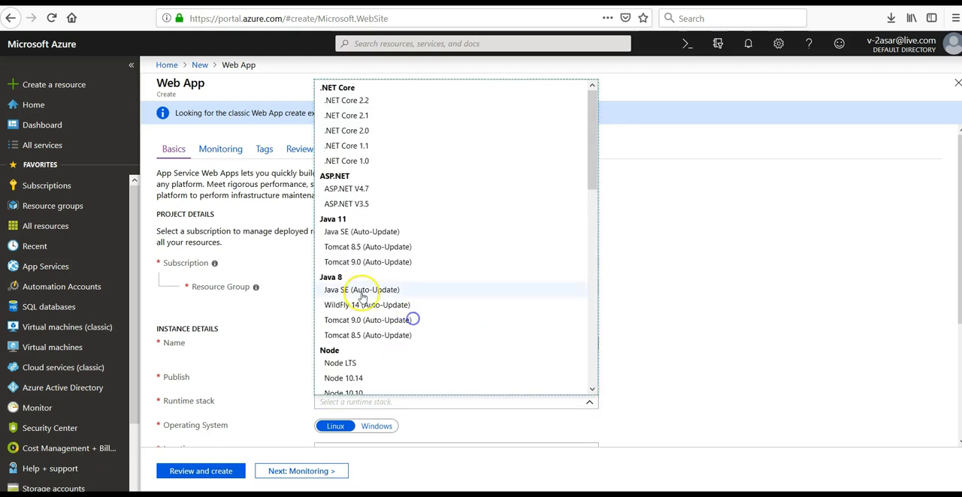
scroll(down, 3)
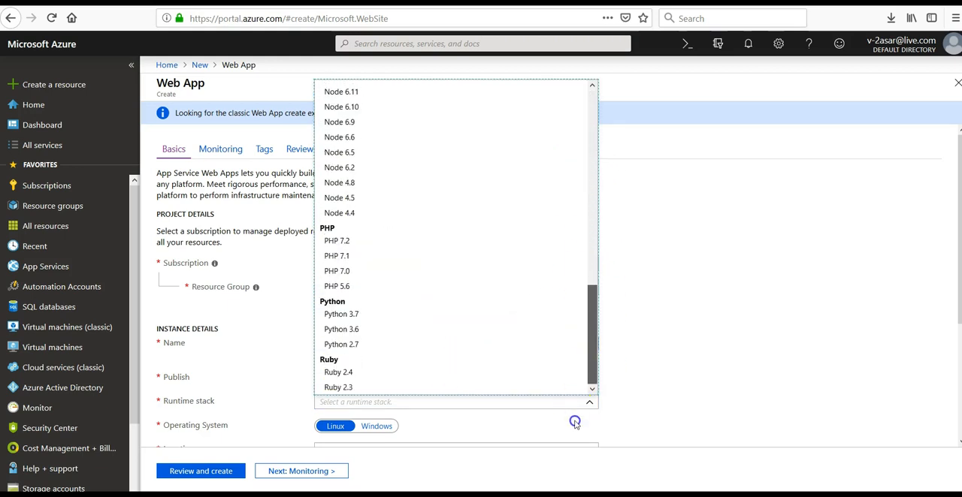
click(340, 314)
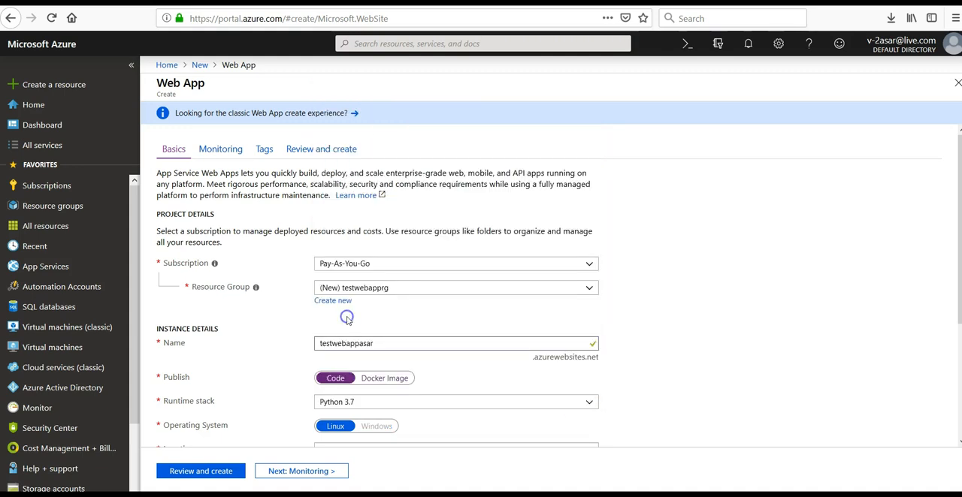
mouse_move(656, 391)
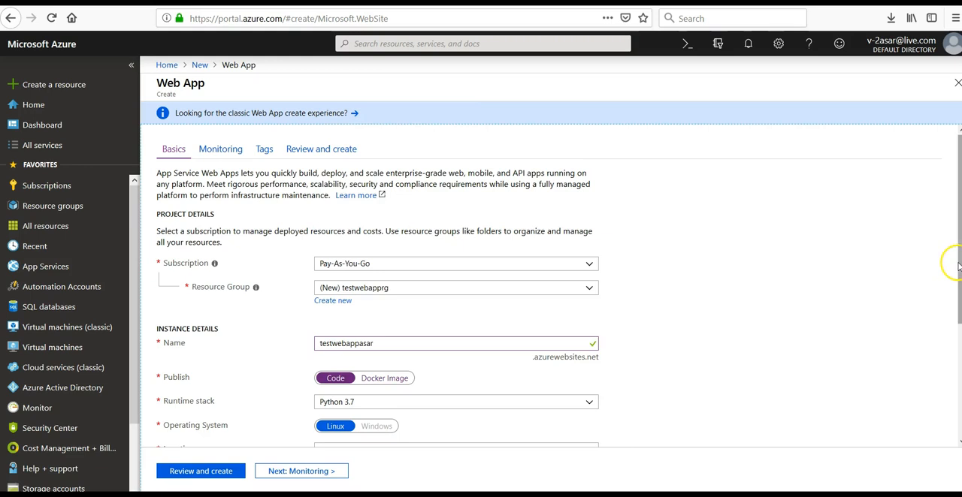
Step: Put the App Service plan on the Free tier, review, and create the web app
scroll(down, 3)
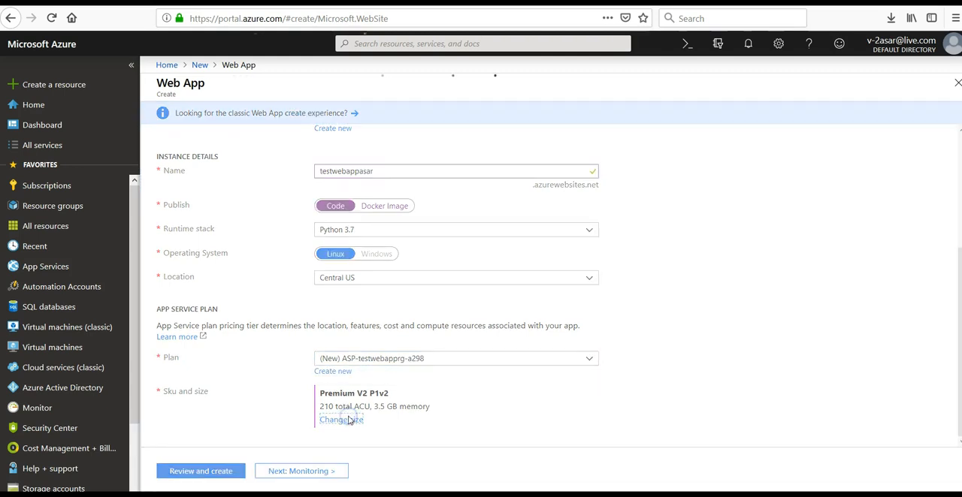
click(300, 472)
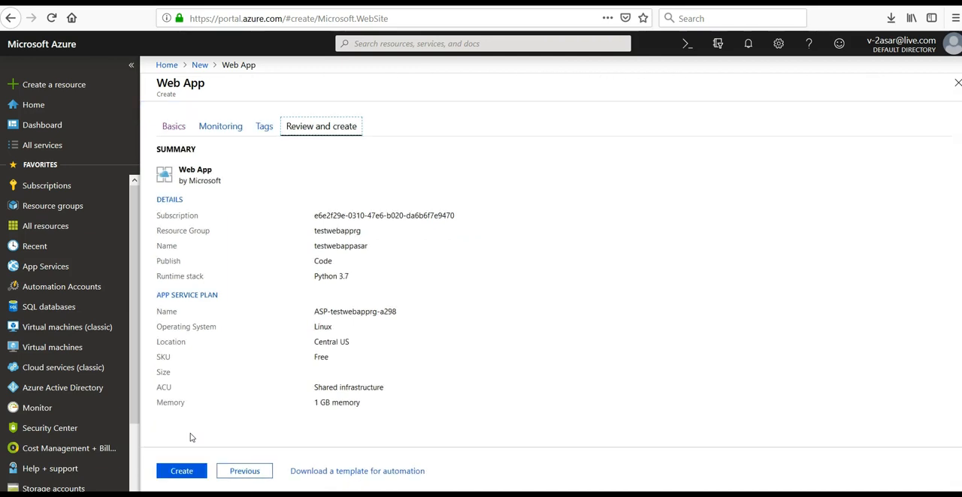
click(180, 472)
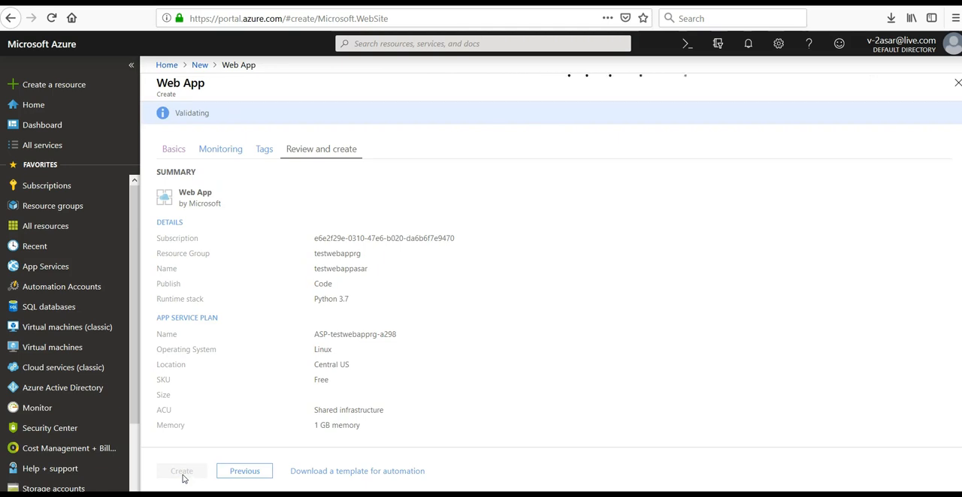
click(180, 472)
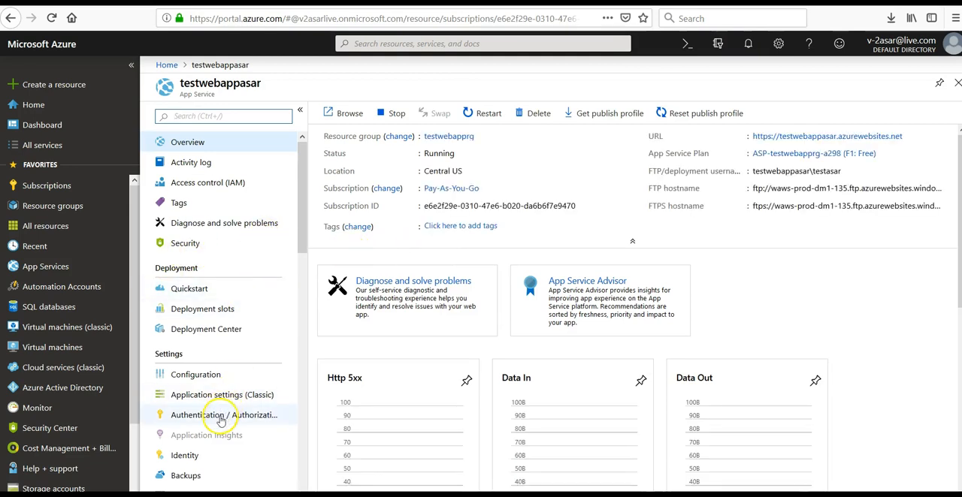
Step: Go to the Authentication / Authorization settings of testwebappasar
click(223, 415)
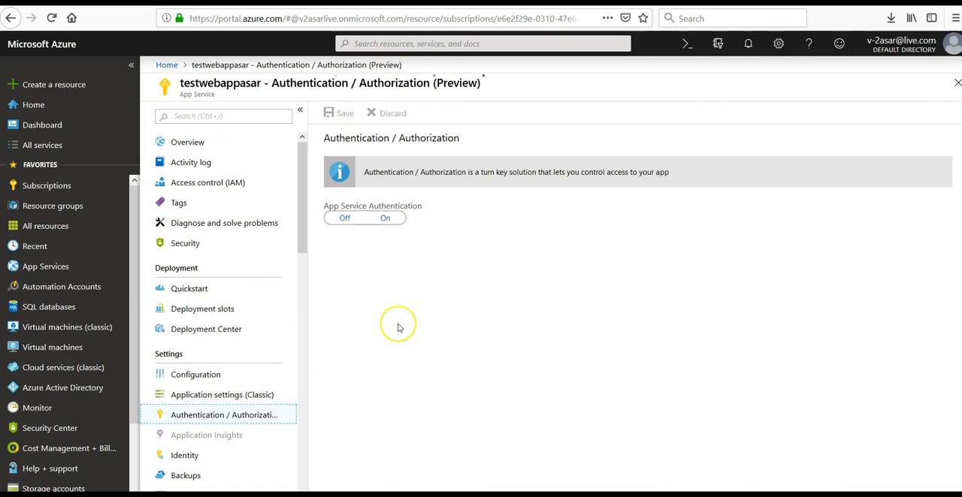
Step: Switch App Service Authentication to On, revealing the authentication providers
click(344, 218)
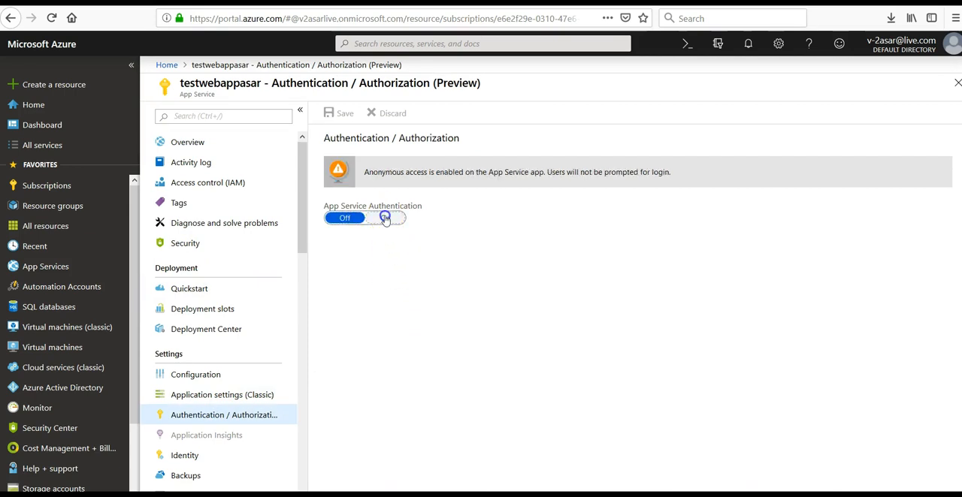
click(385, 218)
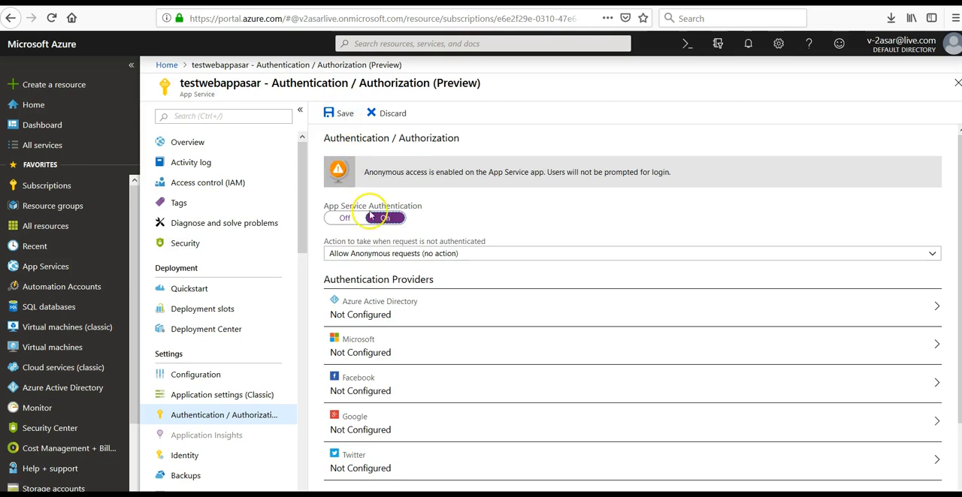
click(384, 216)
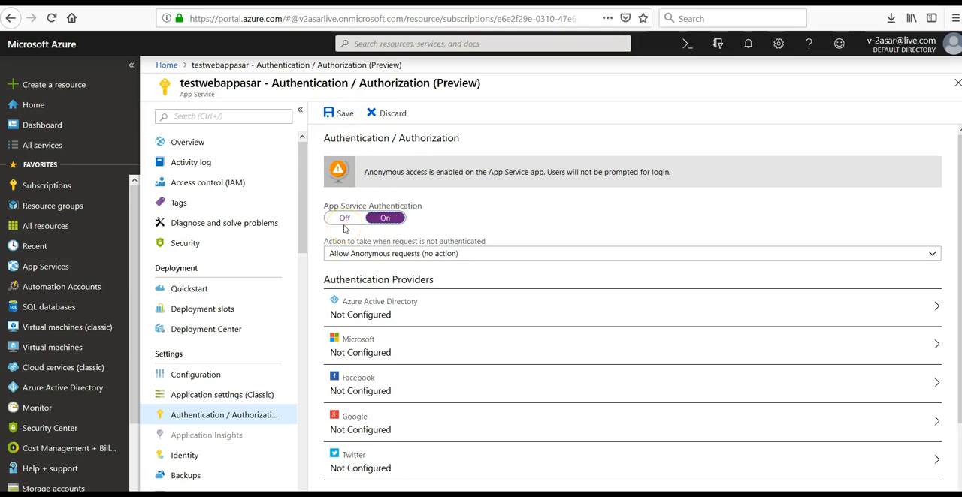
scroll(down, 3)
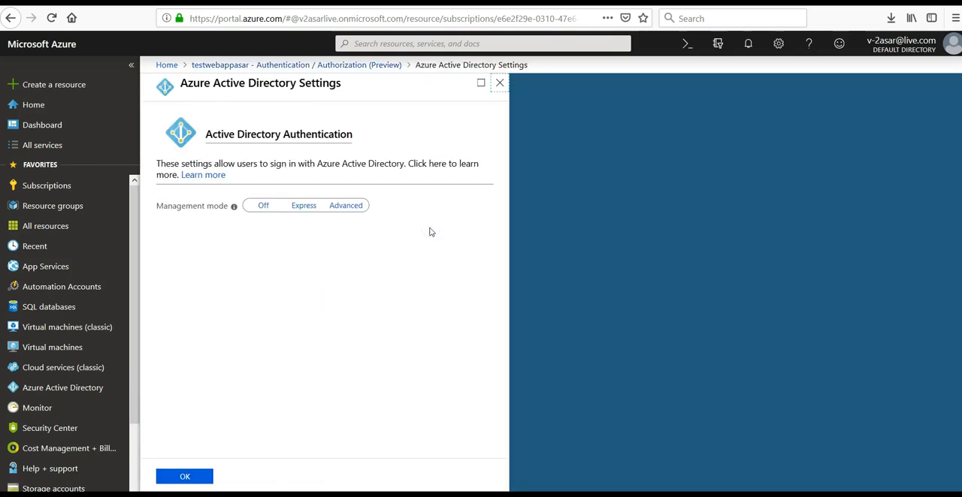
Step: Choose Express management mode with Create New AD App 'testwebappasar'
click(261, 205)
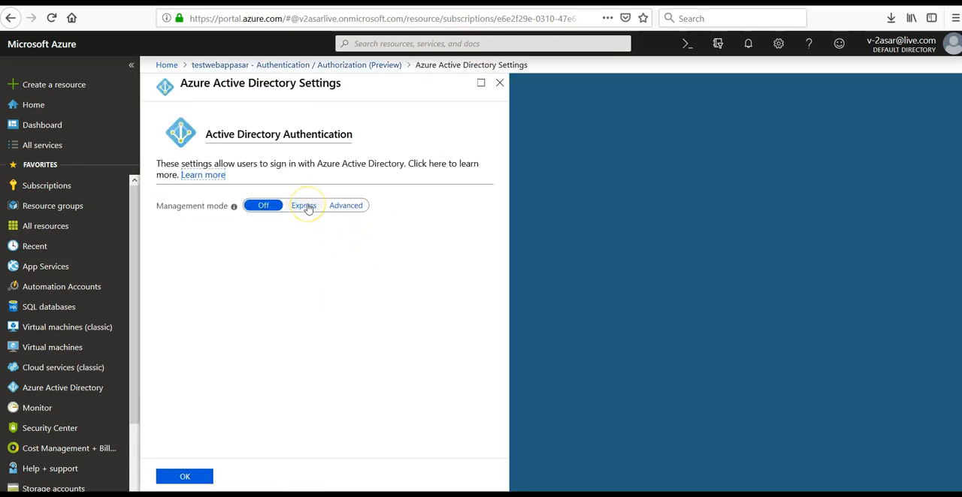
click(303, 205)
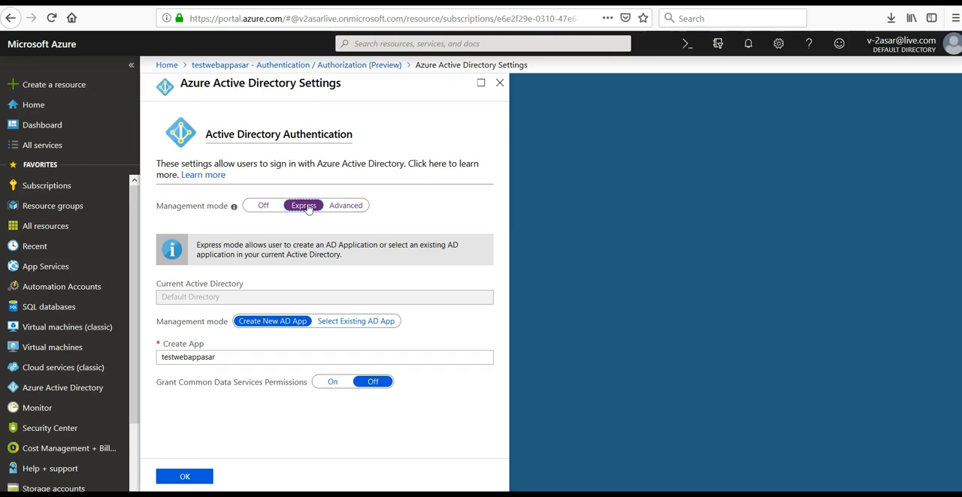
click(355, 322)
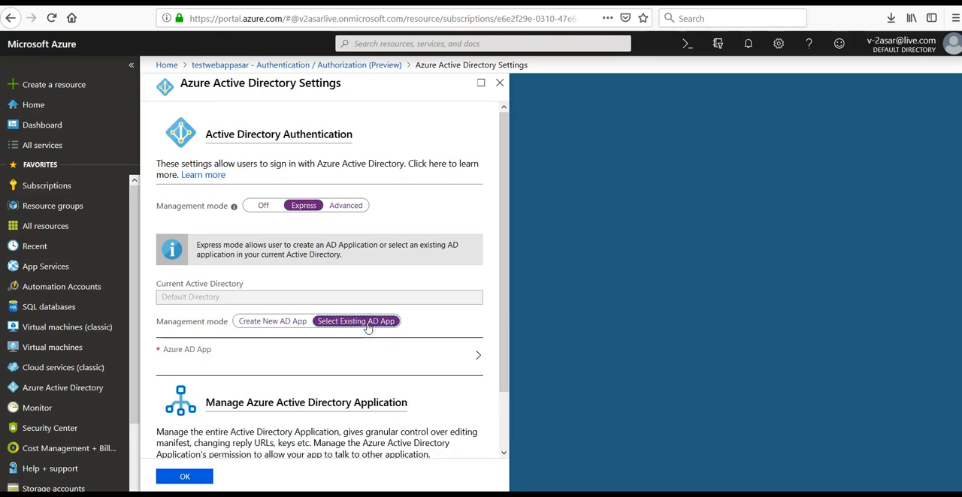
click(272, 322)
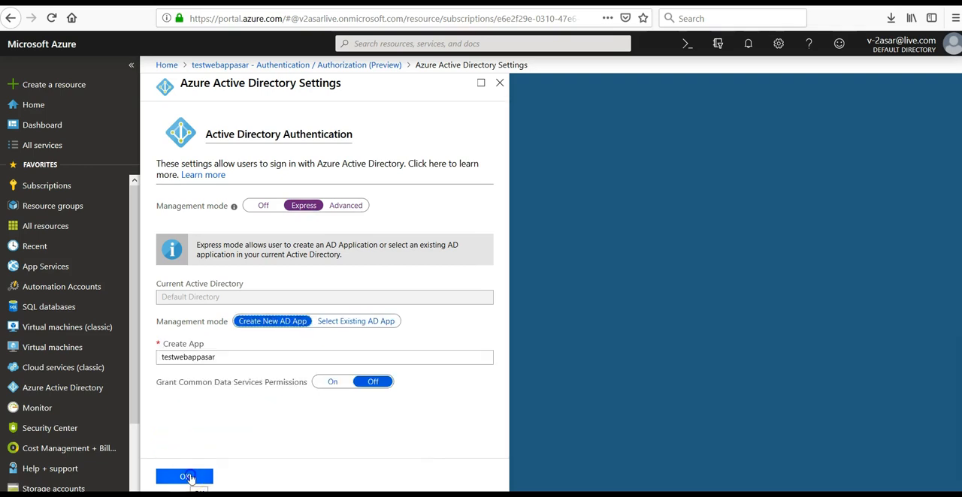
Step: Confirm the Express AD settings, save authentication, and dismiss the notification
click(184, 477)
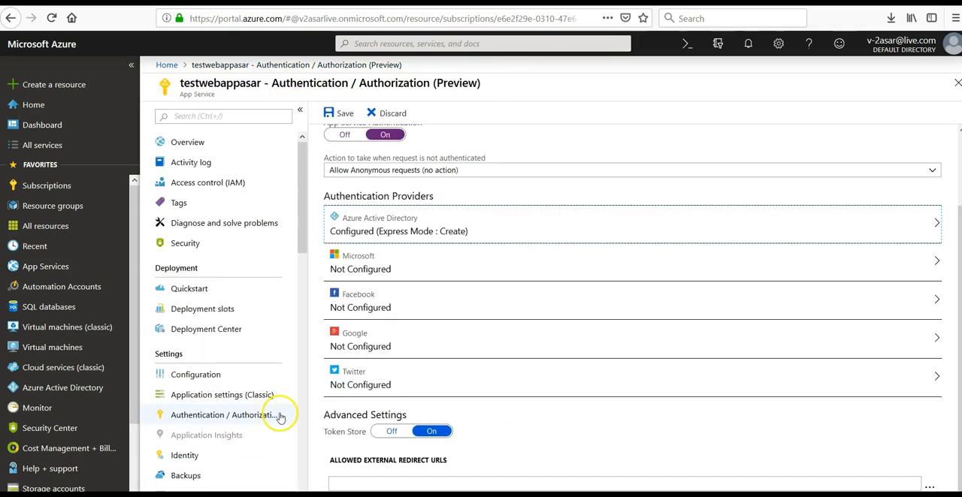
mouse_move(278, 415)
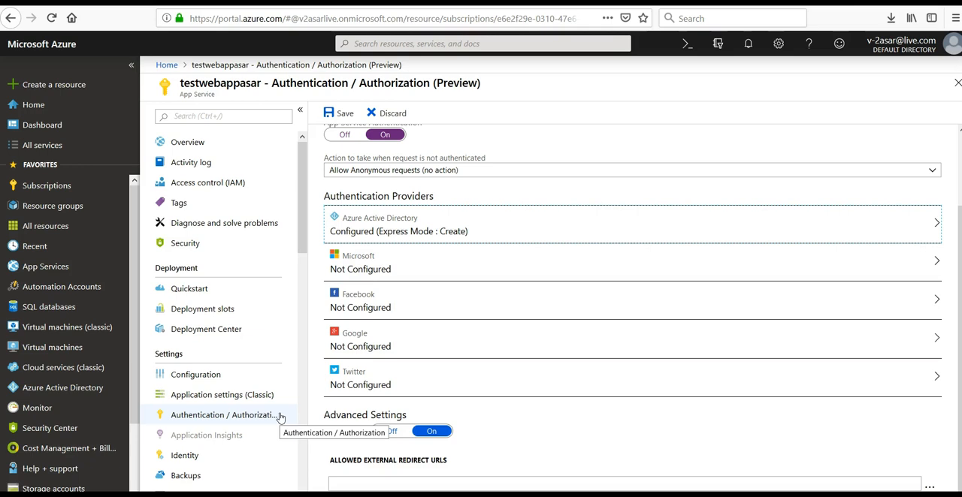
mouse_move(452, 398)
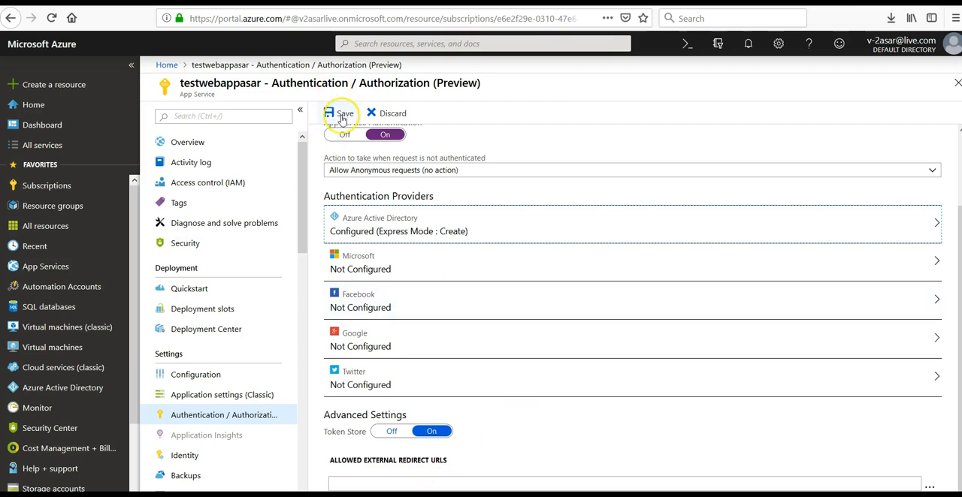
click(340, 114)
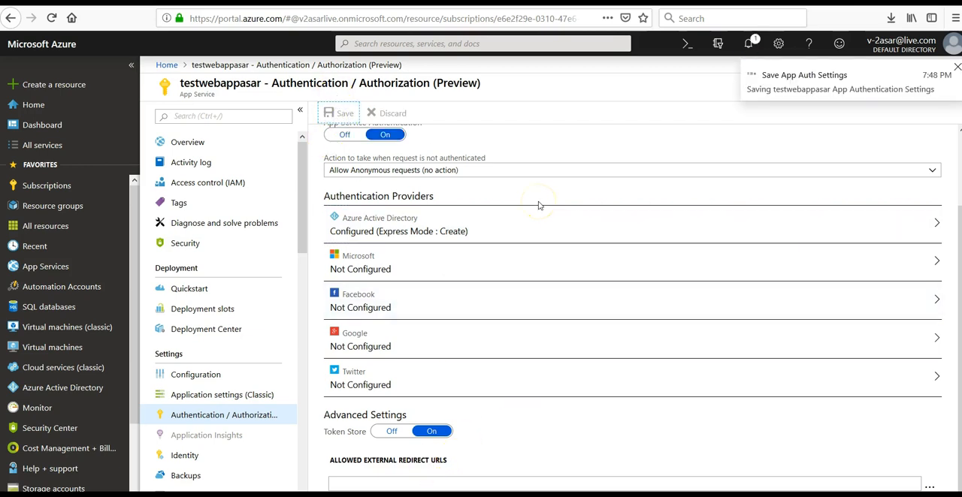
mouse_move(823, 88)
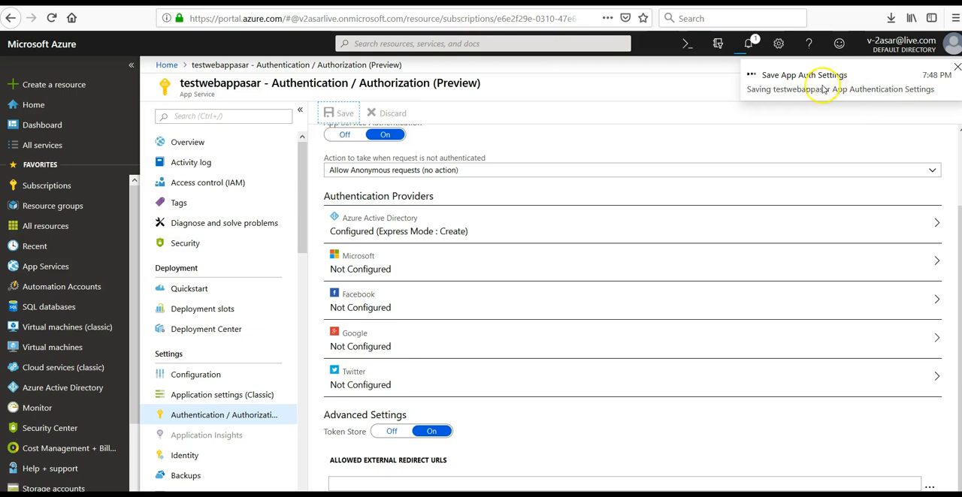
click(957, 67)
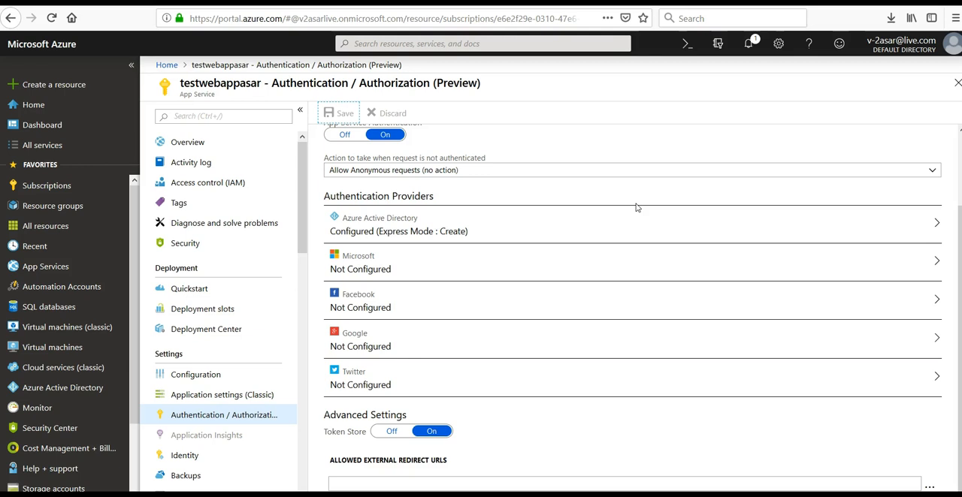
mouse_move(503, 400)
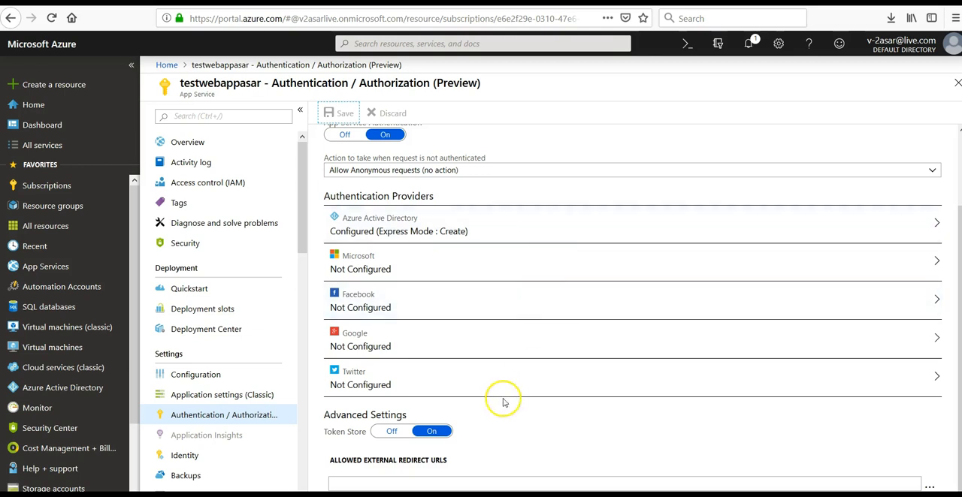
Step: Navigate to the Azure Active Directory Default Directory overview
scroll(up, 3)
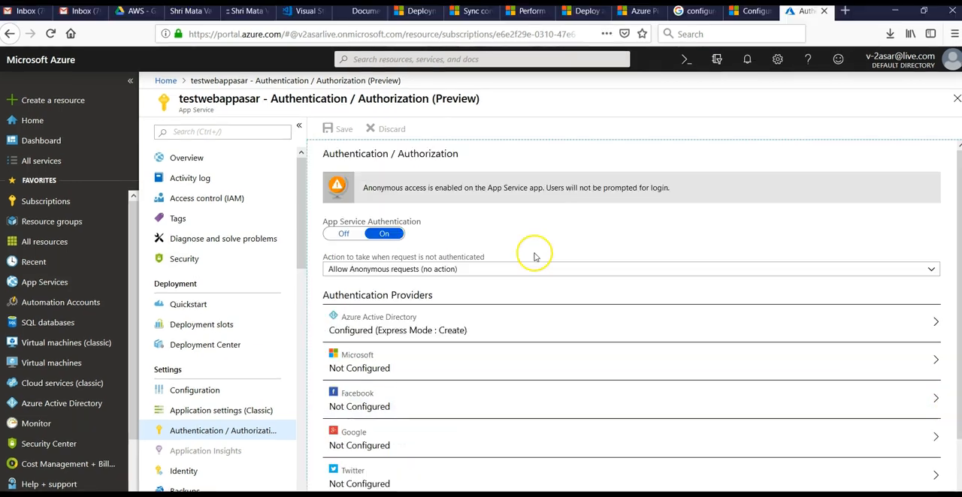
mouse_move(536, 257)
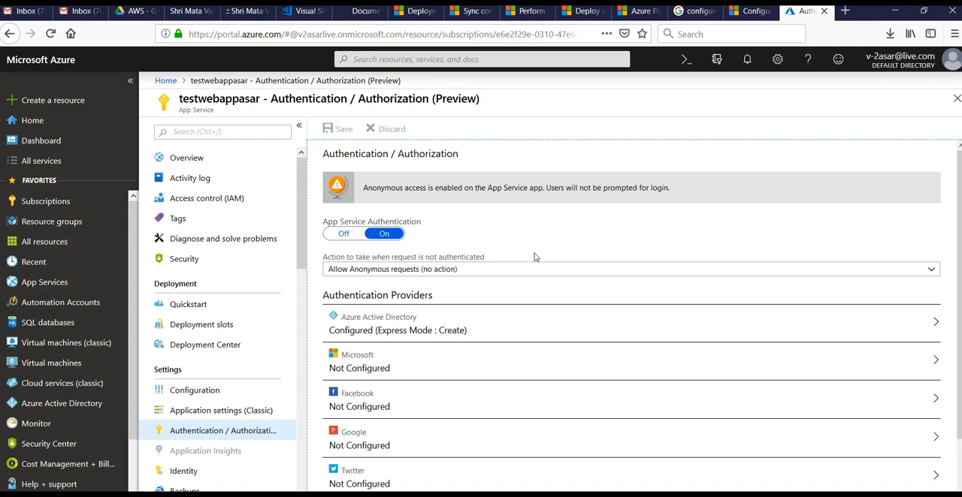
right_click(805, 12)
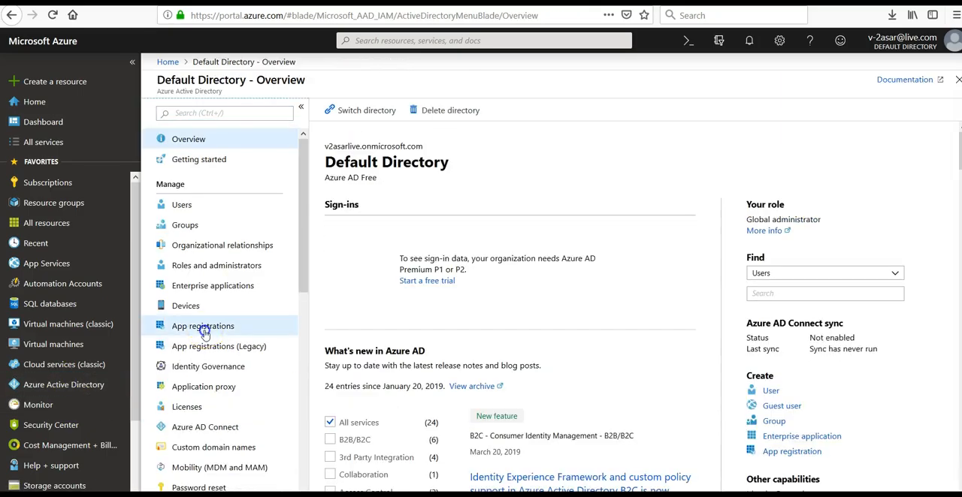
Step: From App registrations, start a New registration form in Default Directory
click(203, 326)
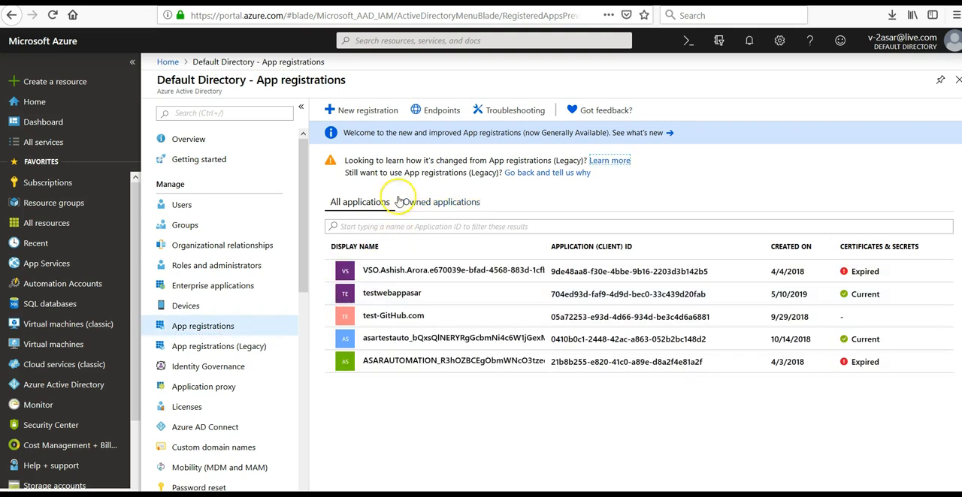
mouse_move(367, 110)
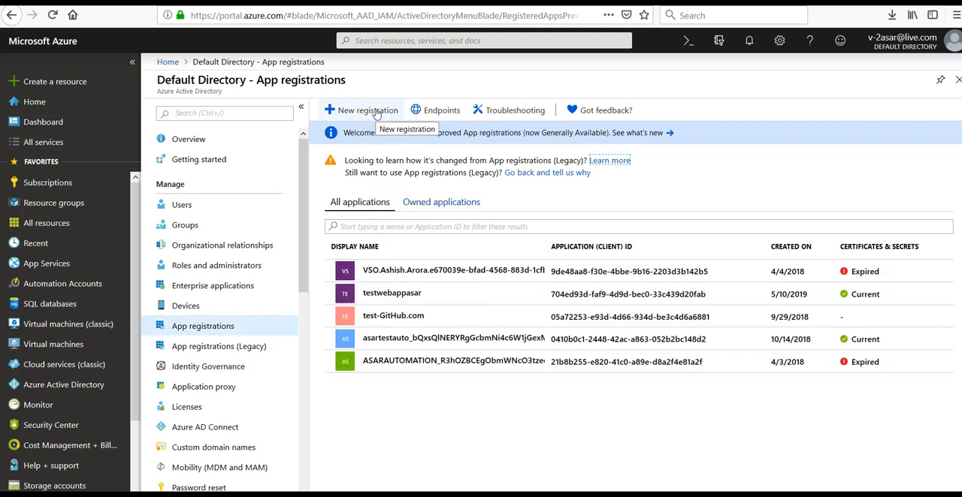
click(366, 109)
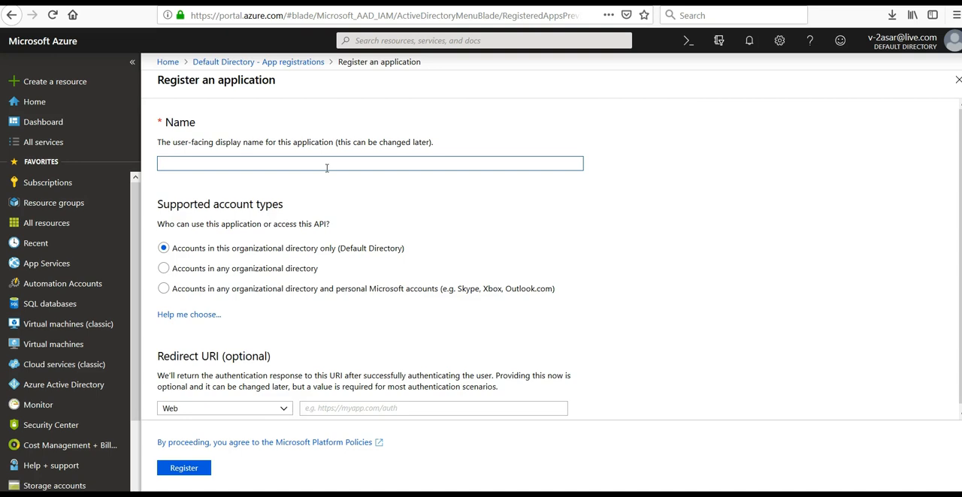
mouse_move(324, 187)
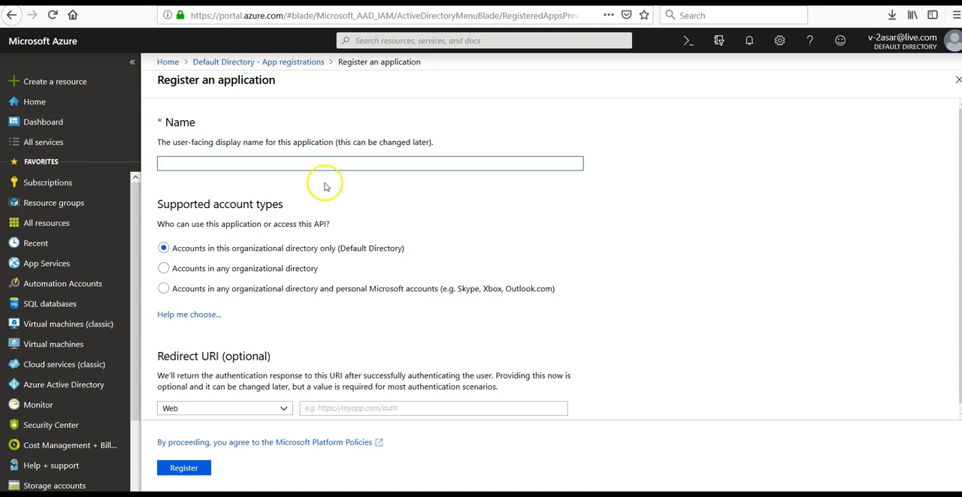
mouse_move(352, 431)
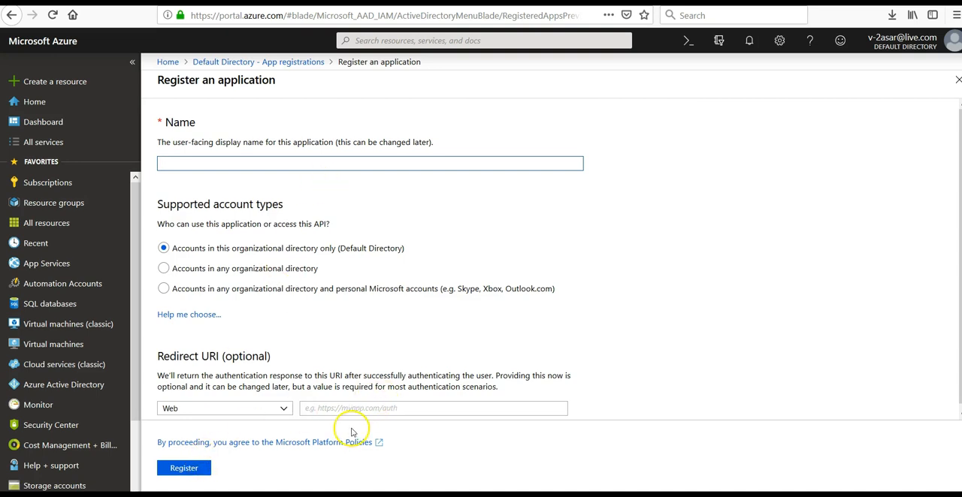
click(433, 408)
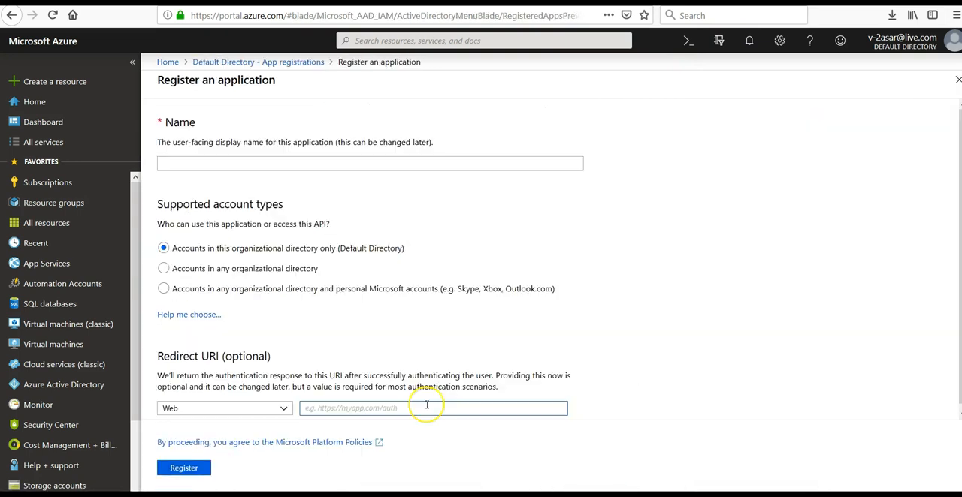
text(https://testwebappasar.azurewebsites.net)
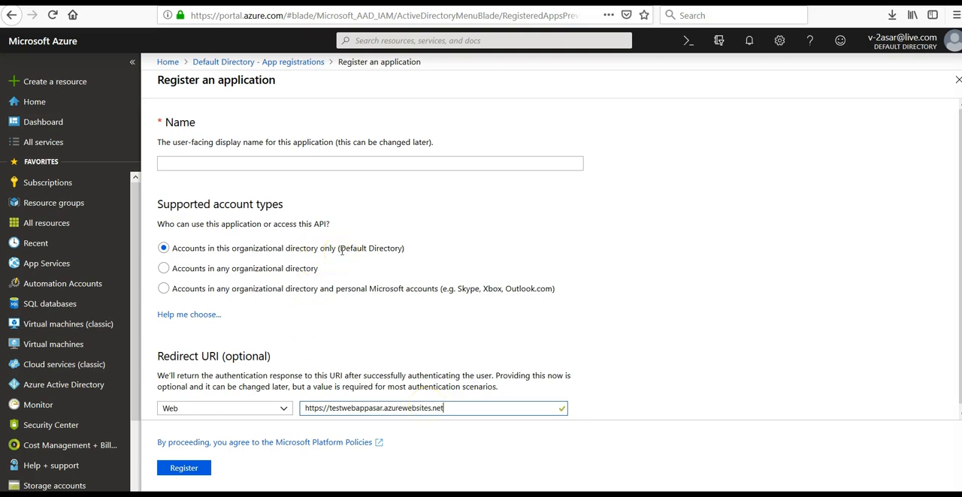
mouse_move(278, 279)
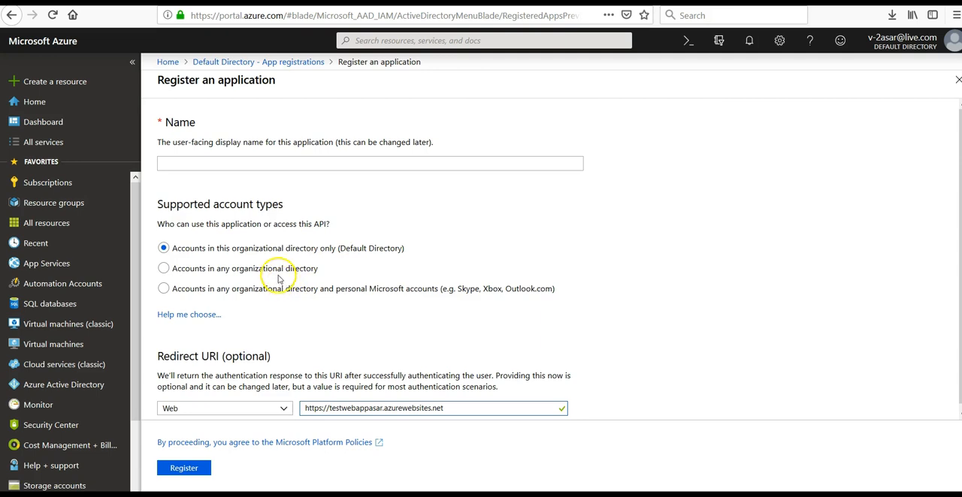
mouse_move(781, 202)
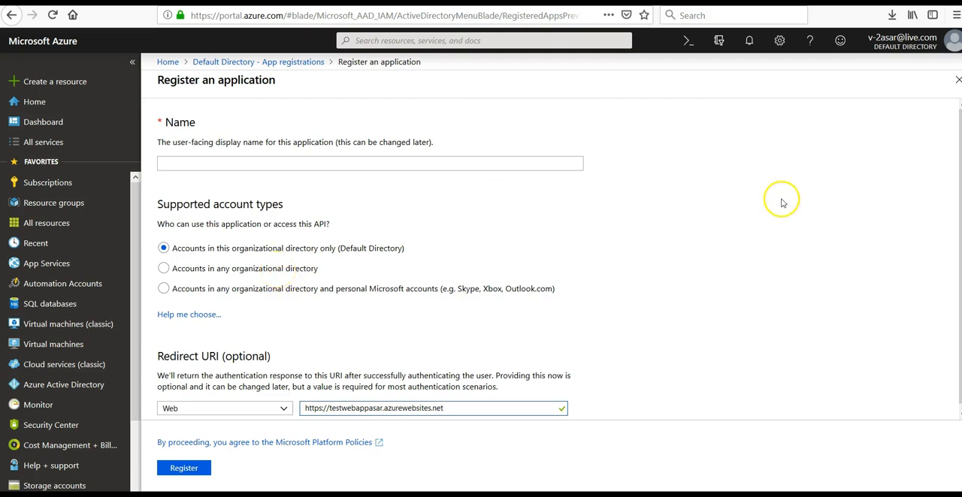
mouse_move(785, 203)
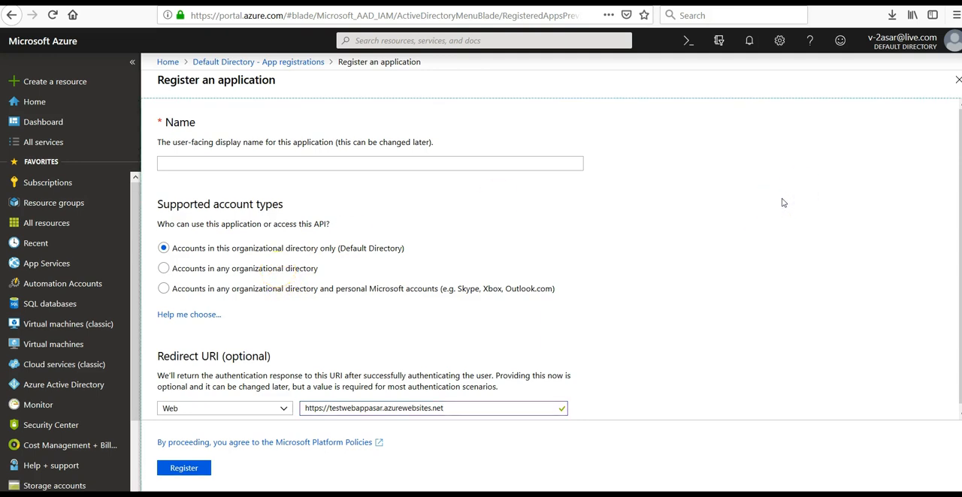
click(183, 469)
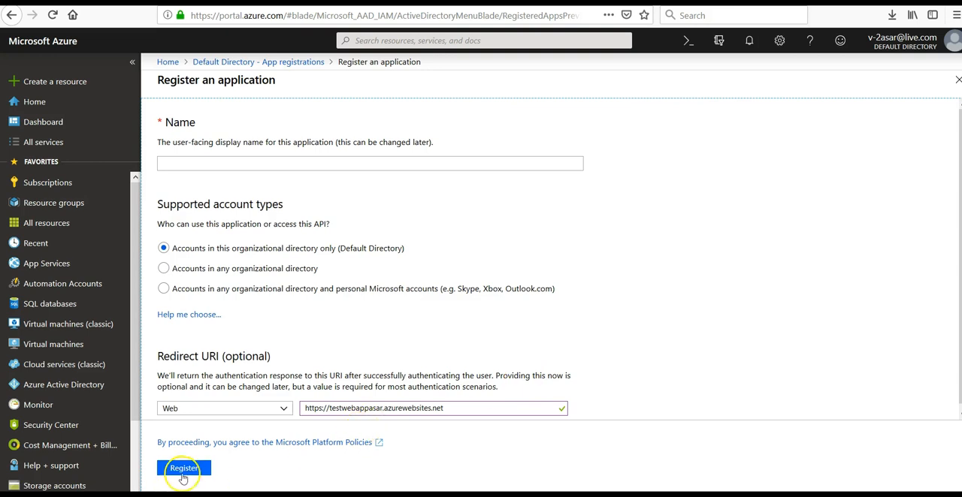
mouse_move(523, 318)
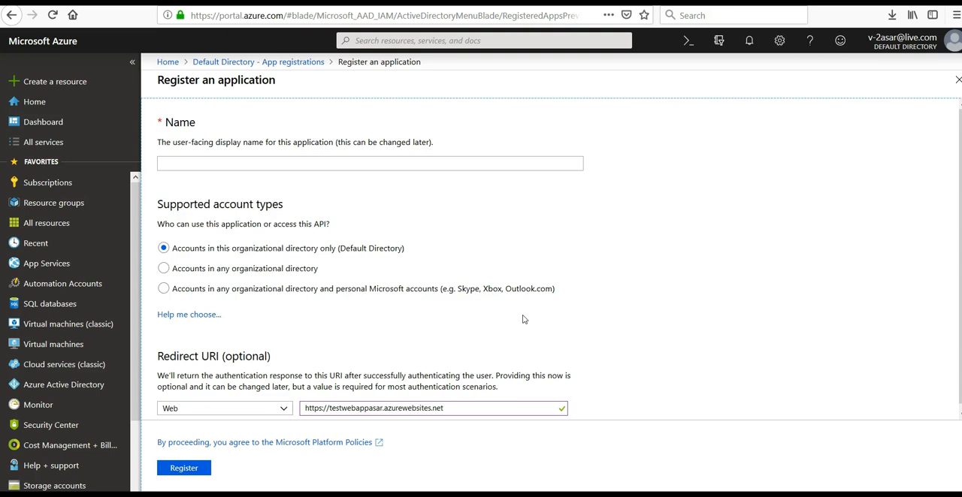
mouse_move(229, 419)
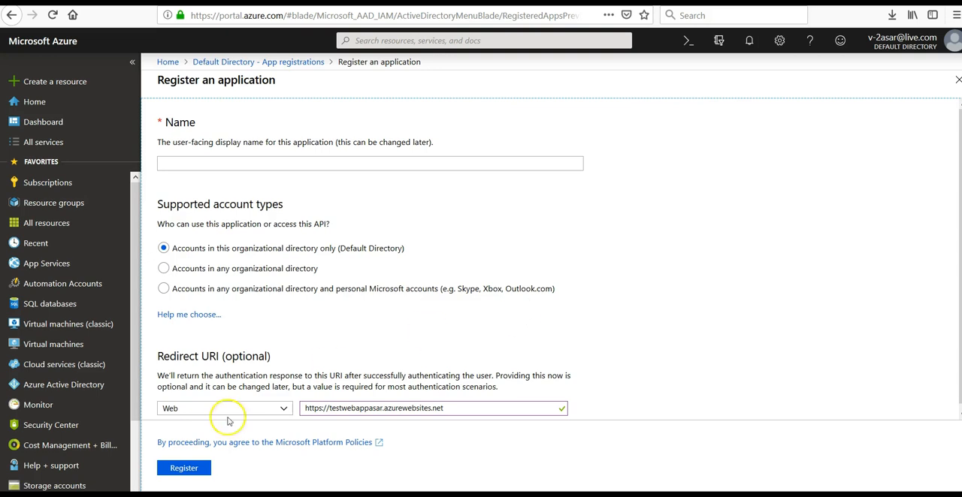